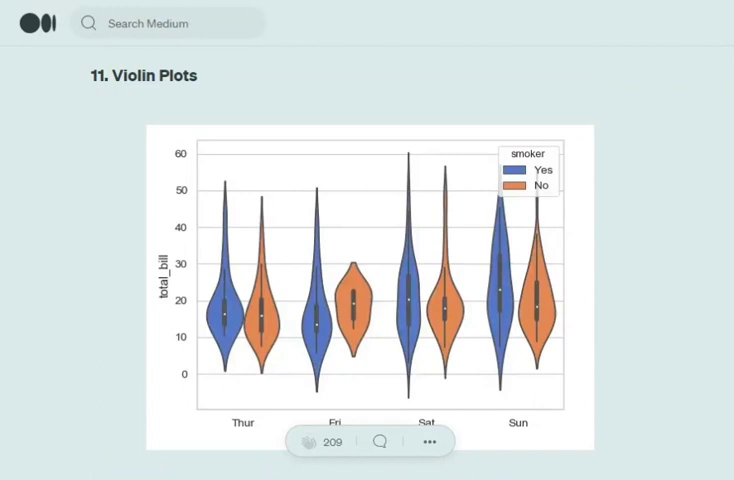
scroll("down", 3)
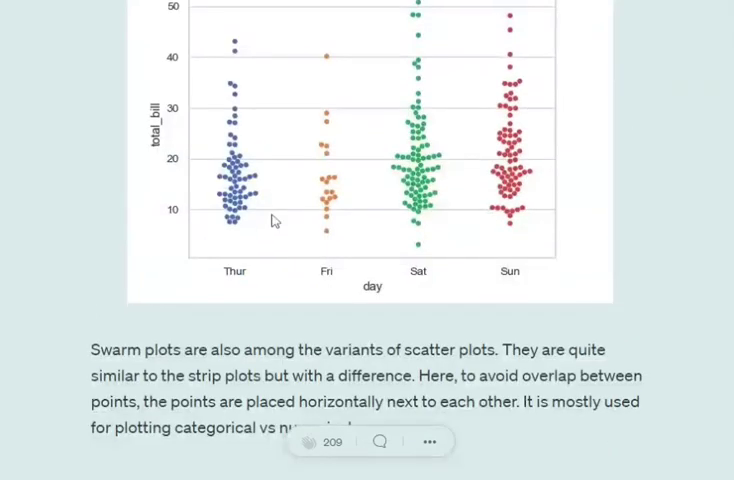
scroll("up", 3)
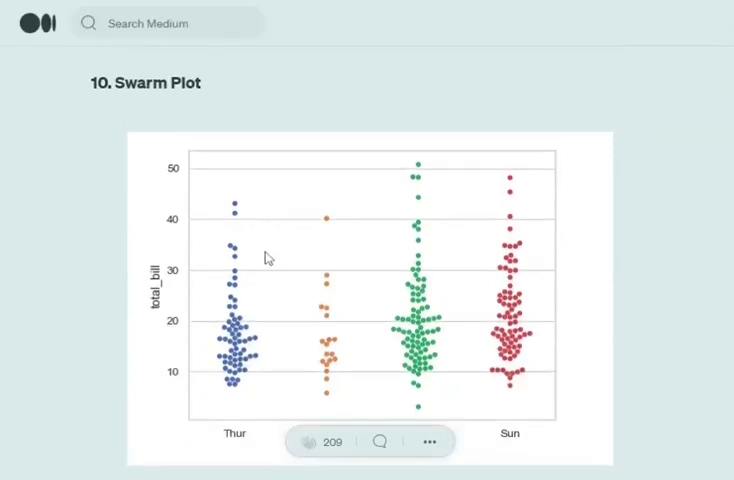
mouse_move(417, 330)
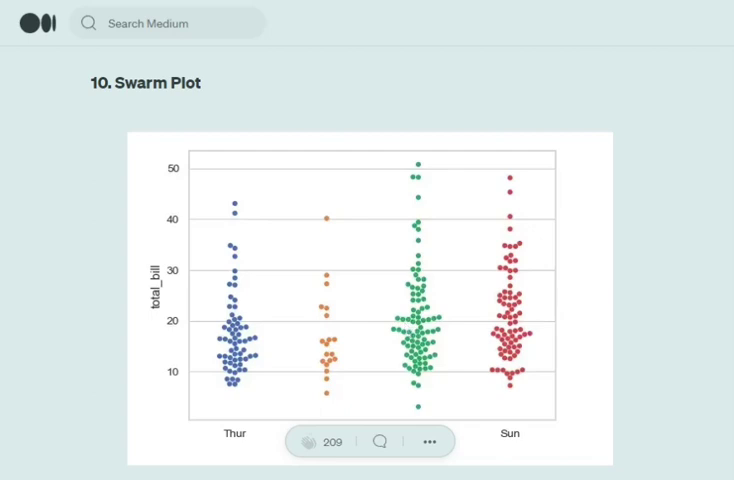
scroll("down", 3)
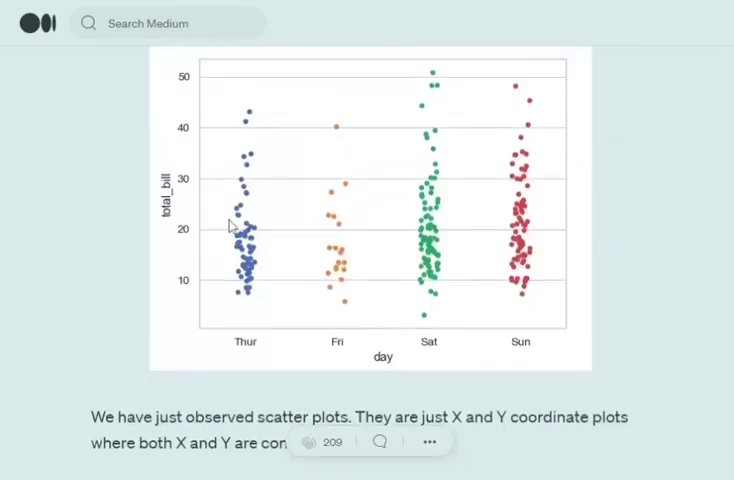
scroll("down", 3)
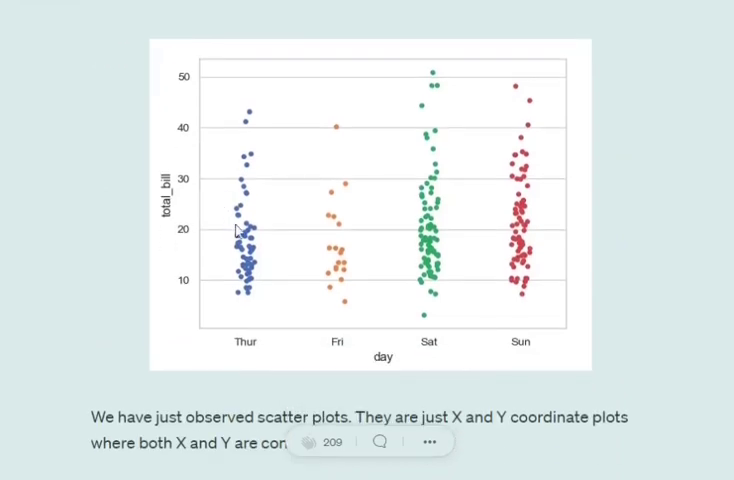
mouse_move(244, 245)
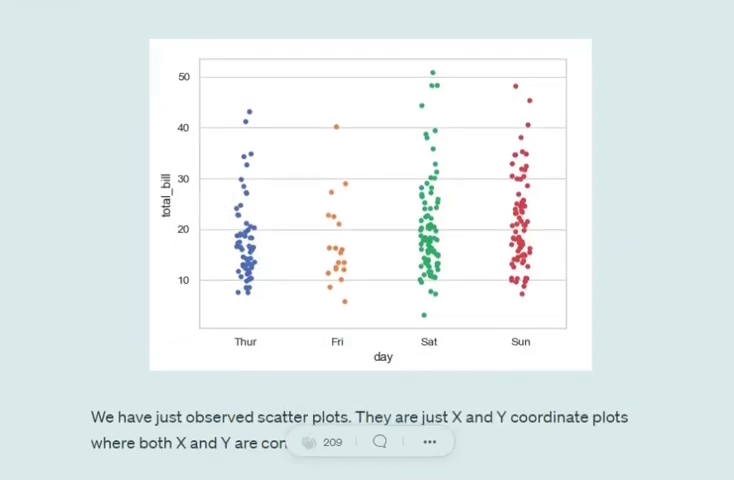
scroll("down", 3)
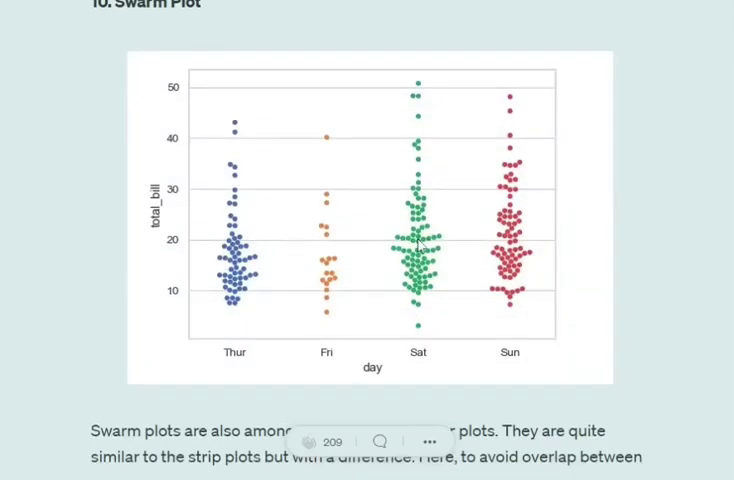
mouse_move(430, 247)
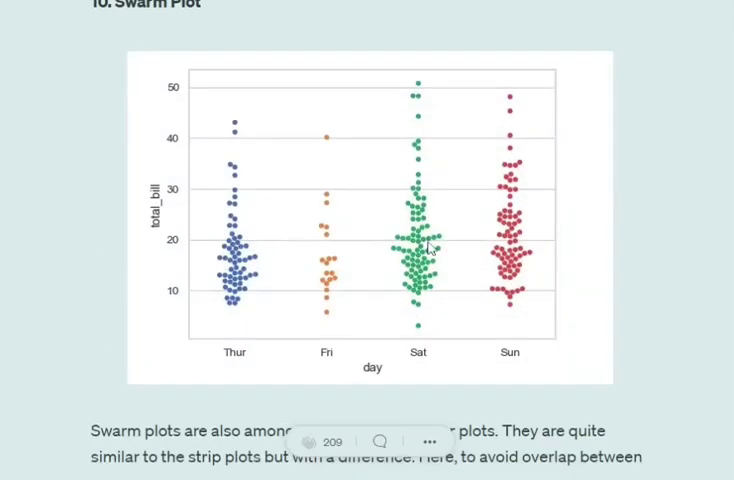
scroll("down", 3)
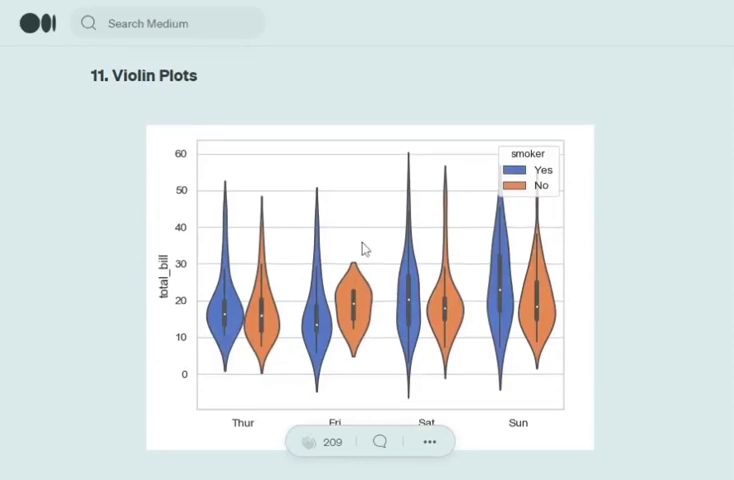
mouse_move(391, 421)
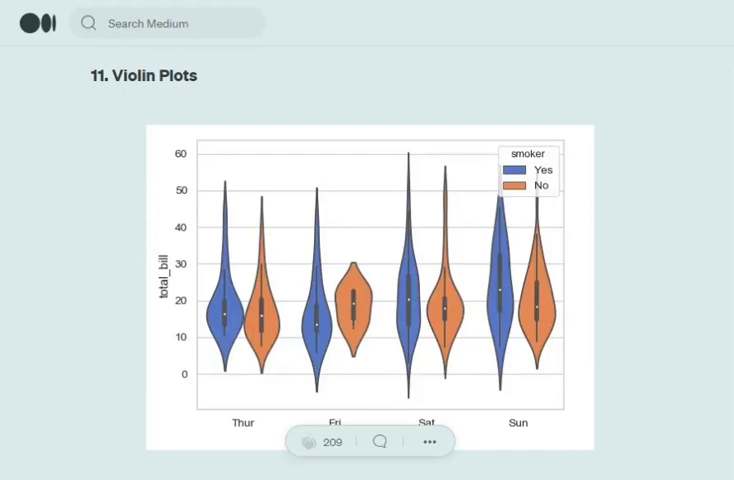
mouse_move(275, 205)
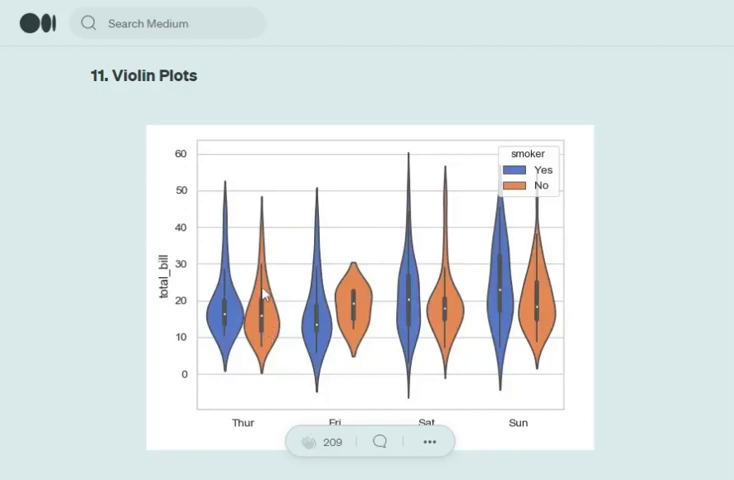
mouse_move(215, 192)
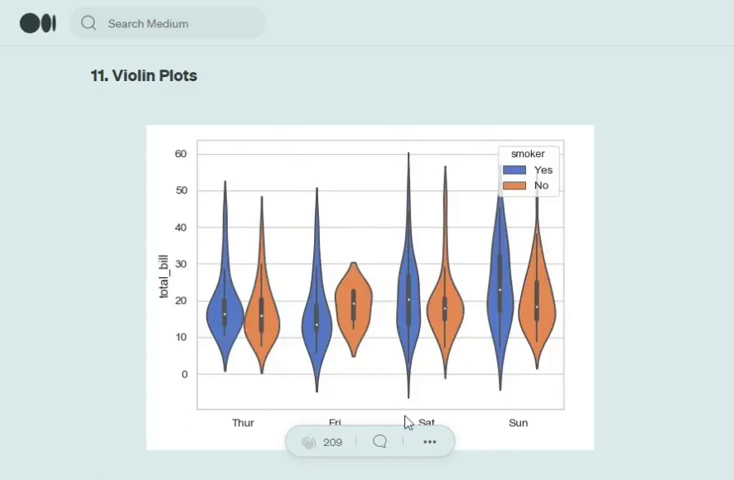
mouse_move(417, 369)
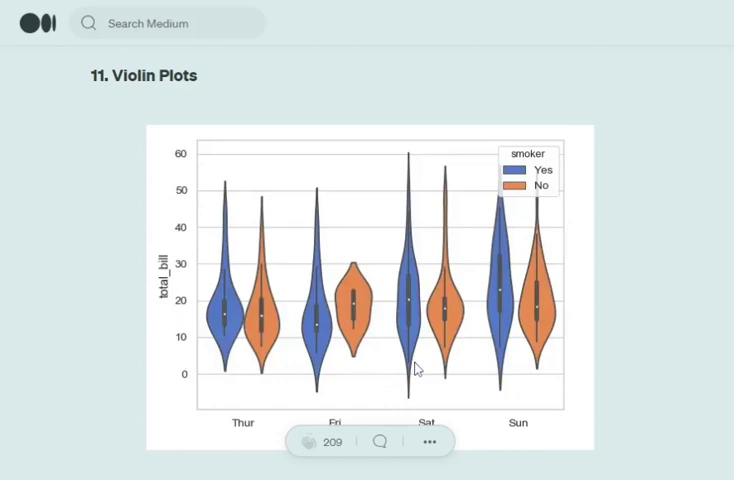
mouse_move(392, 334)
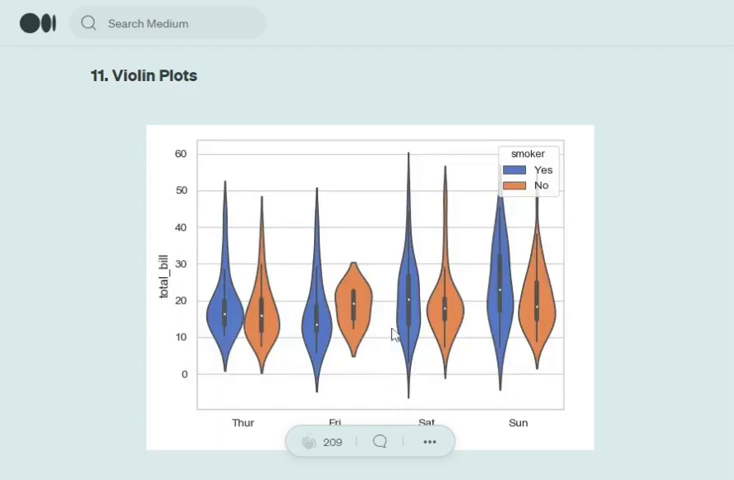
scroll("down", 3)
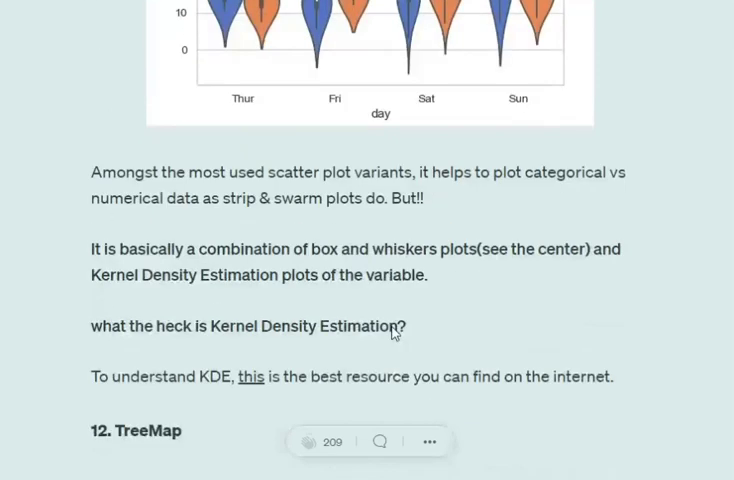